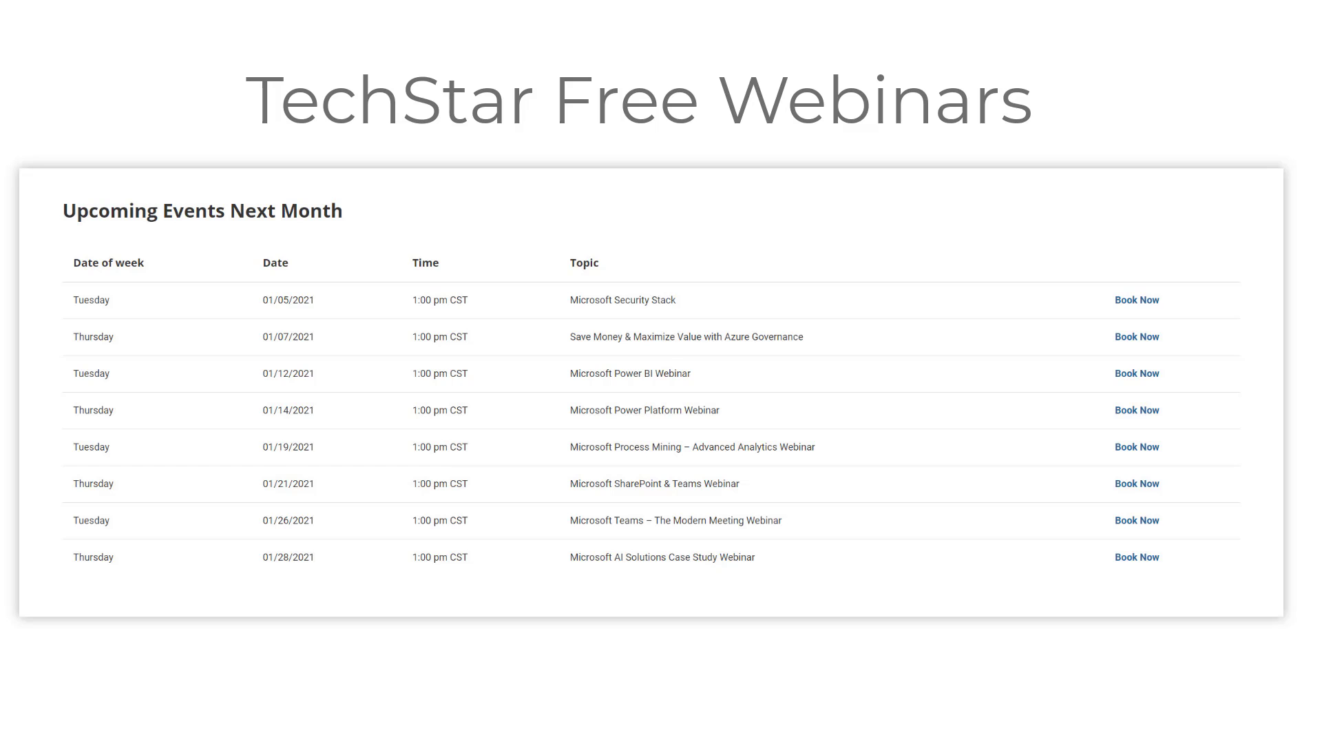
- Leave the cost analytics dashboard and scroll the CoreStack sidebar toward Access
{"action": "left_click", "coordinate": [1136, 337]}
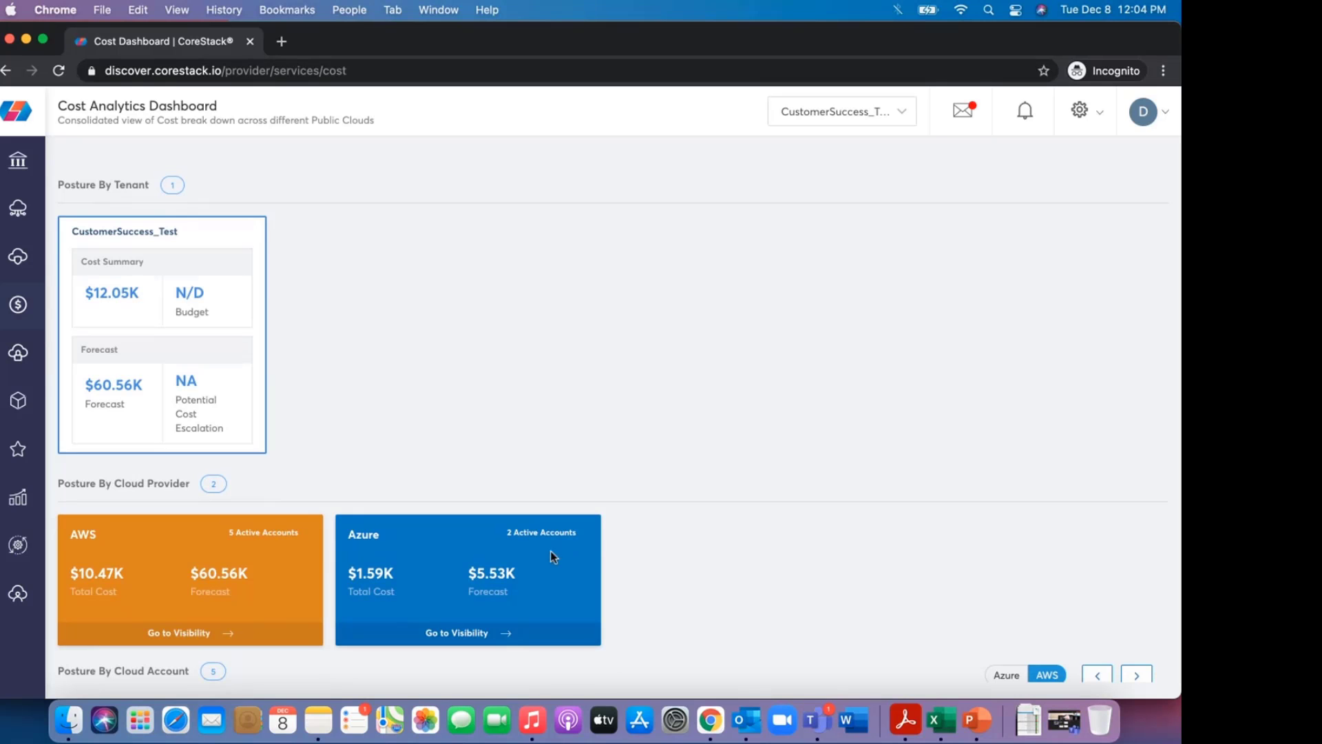
{"action": "scroll", "scroll_direction": "down", "scroll_amount": 3}
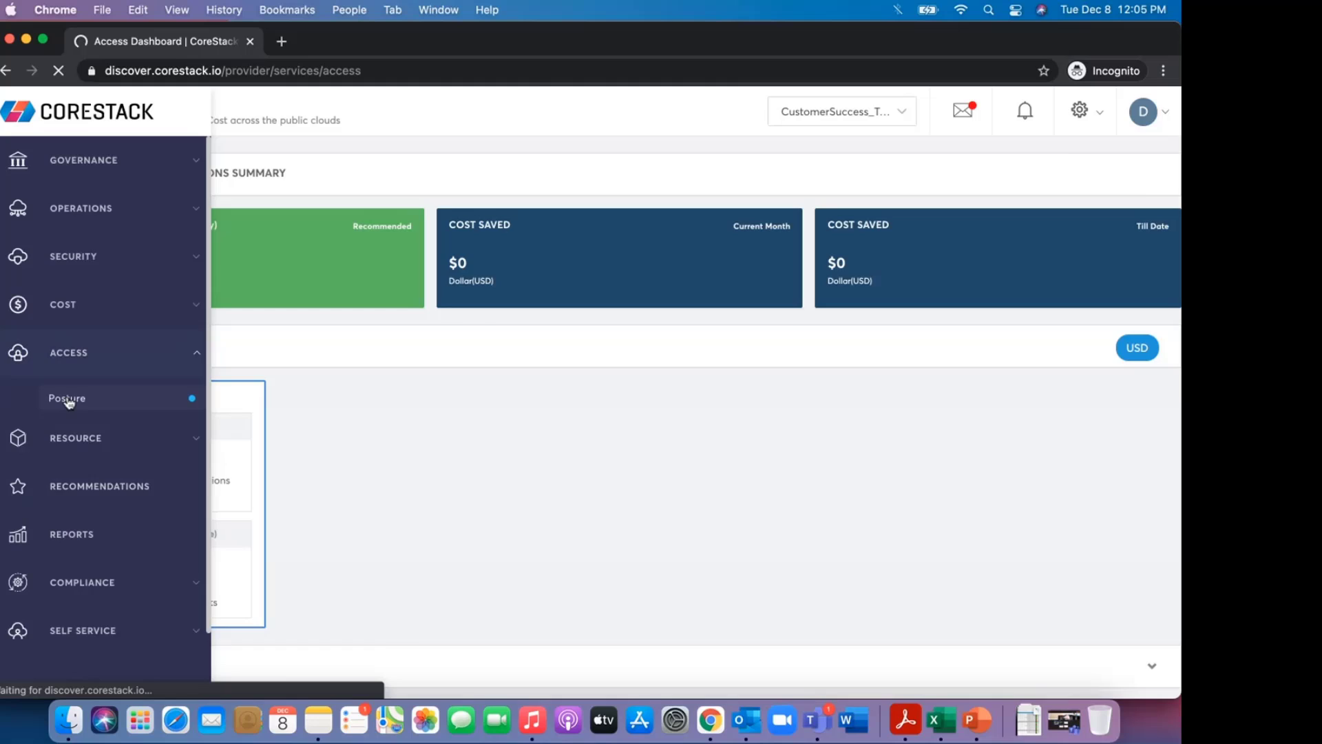
- Open the Access Posture dashboard, then the Compliance dashboard listing standards like CIS and PCI DSS
{"action": "left_click", "coordinate": [67, 398]}
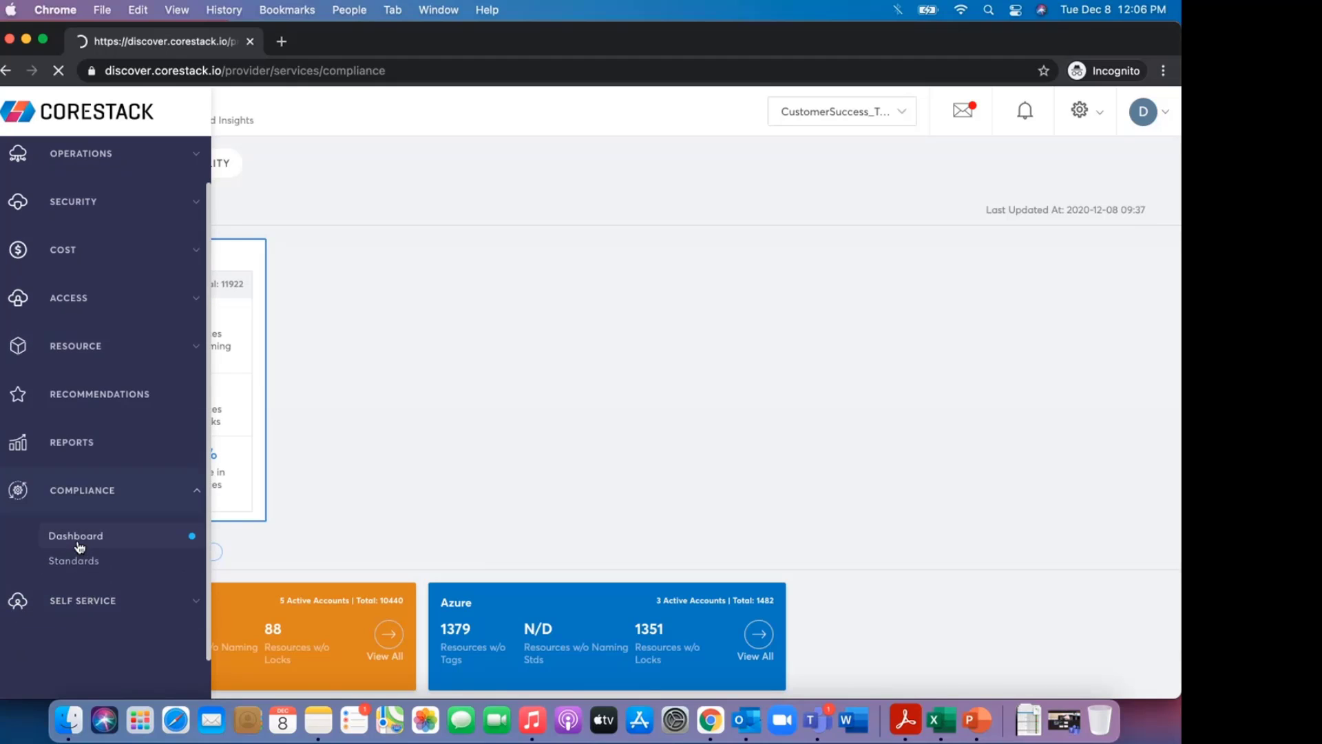
{"action": "left_click", "coordinate": [75, 536]}
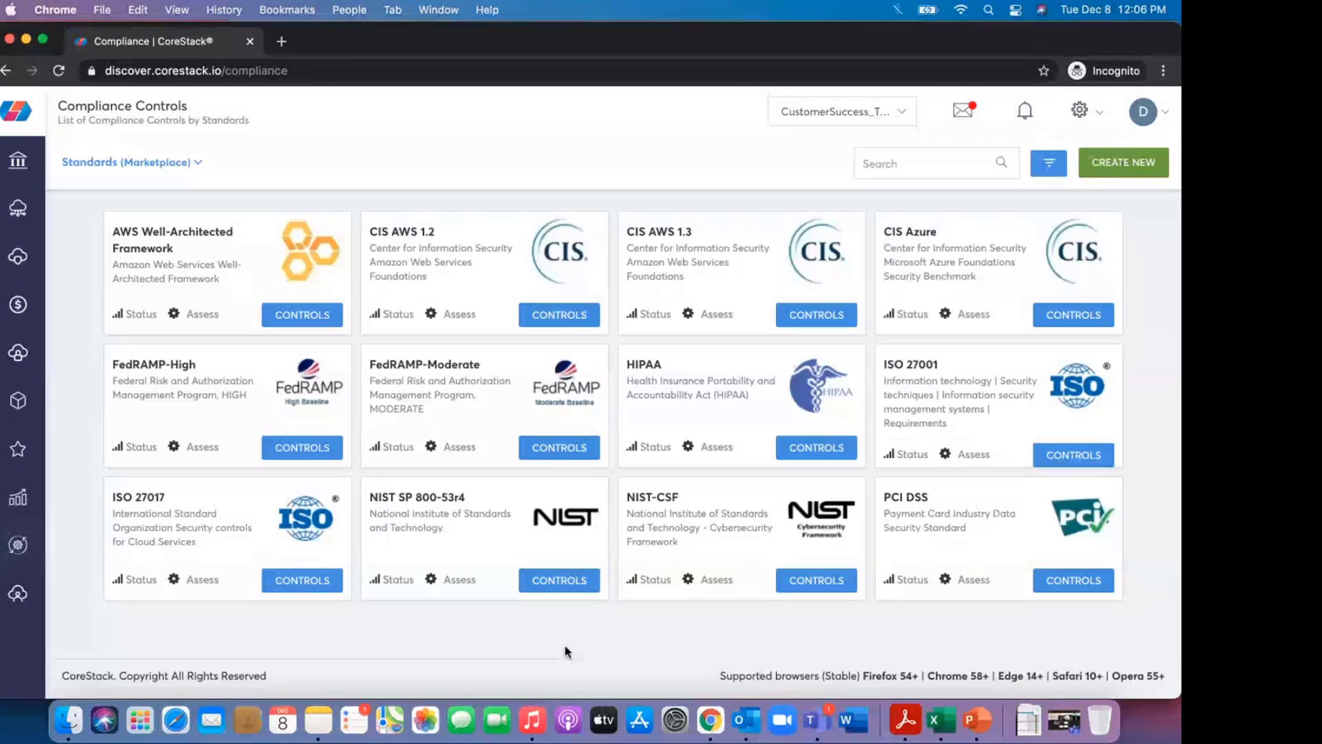
{"action": "mouse_move", "coordinate": [78, 607]}
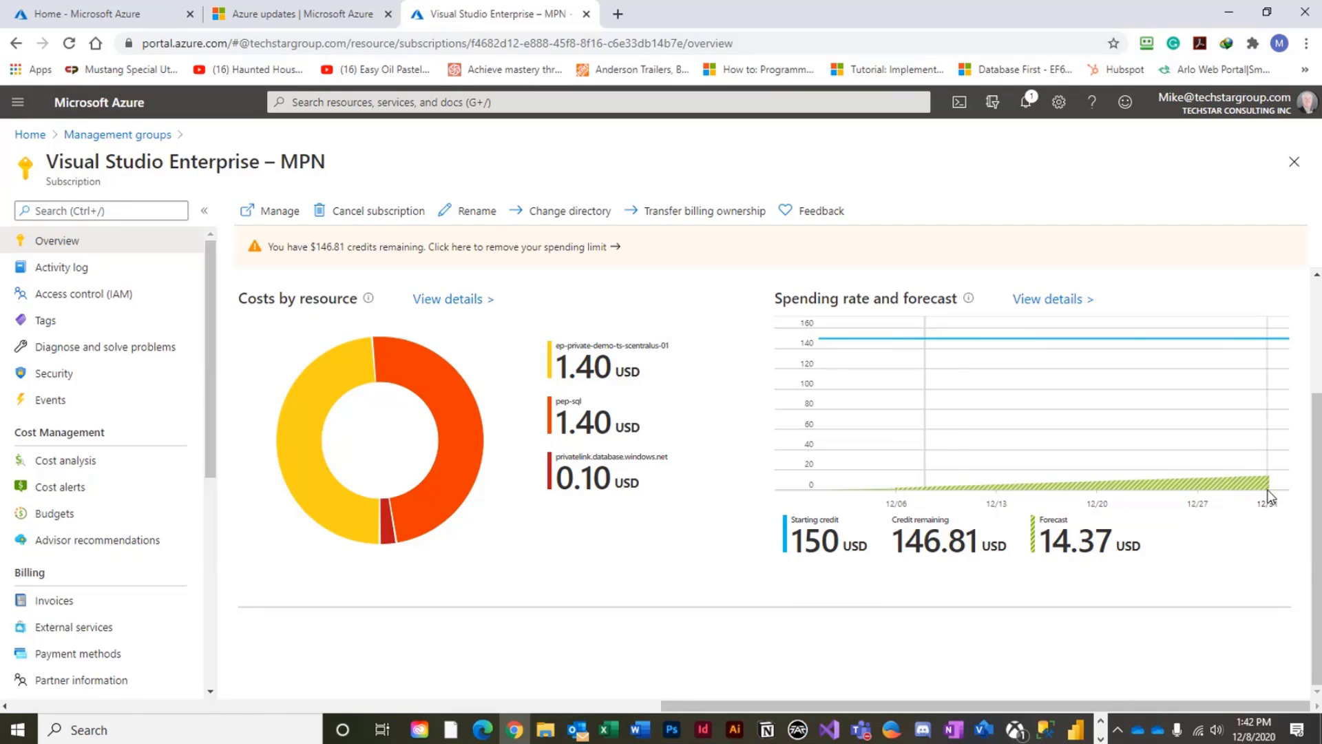
{"action": "mouse_move", "coordinate": [118, 399]}
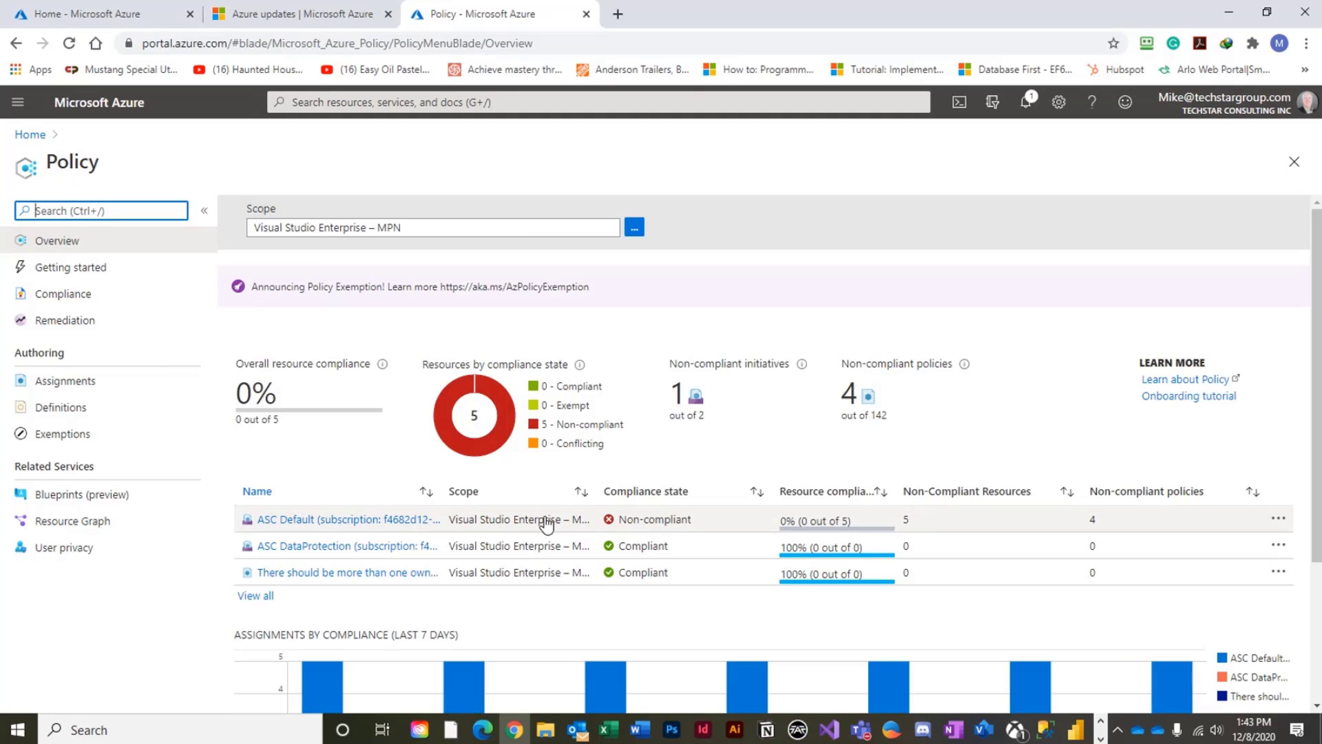
- Open Azure Policy's Overview showing 0% resource compliance for Visual Studio Enterprise – MPN
{"action": "left_click", "coordinate": [345, 519]}
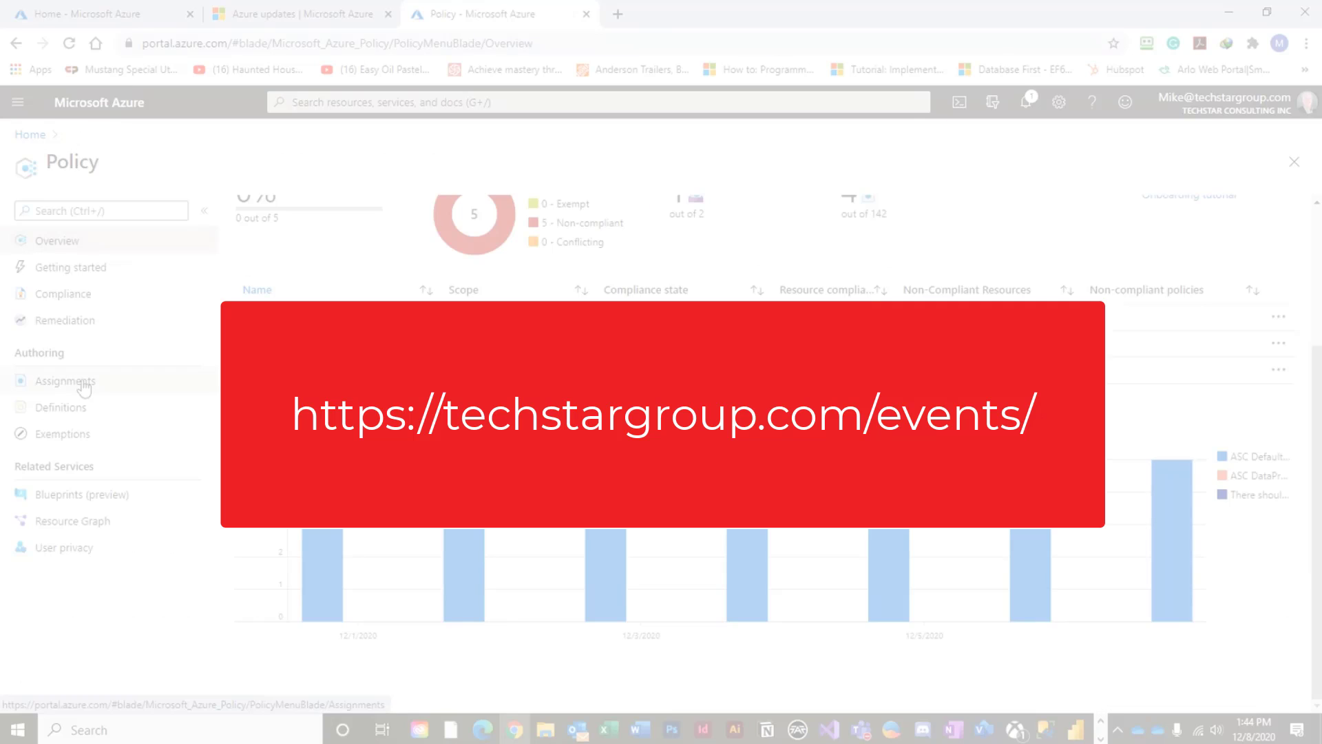
- Create a new policy definition stored in the Visual Studio Enterprise – MPN subscription
{"action": "left_click", "coordinate": [60, 407]}
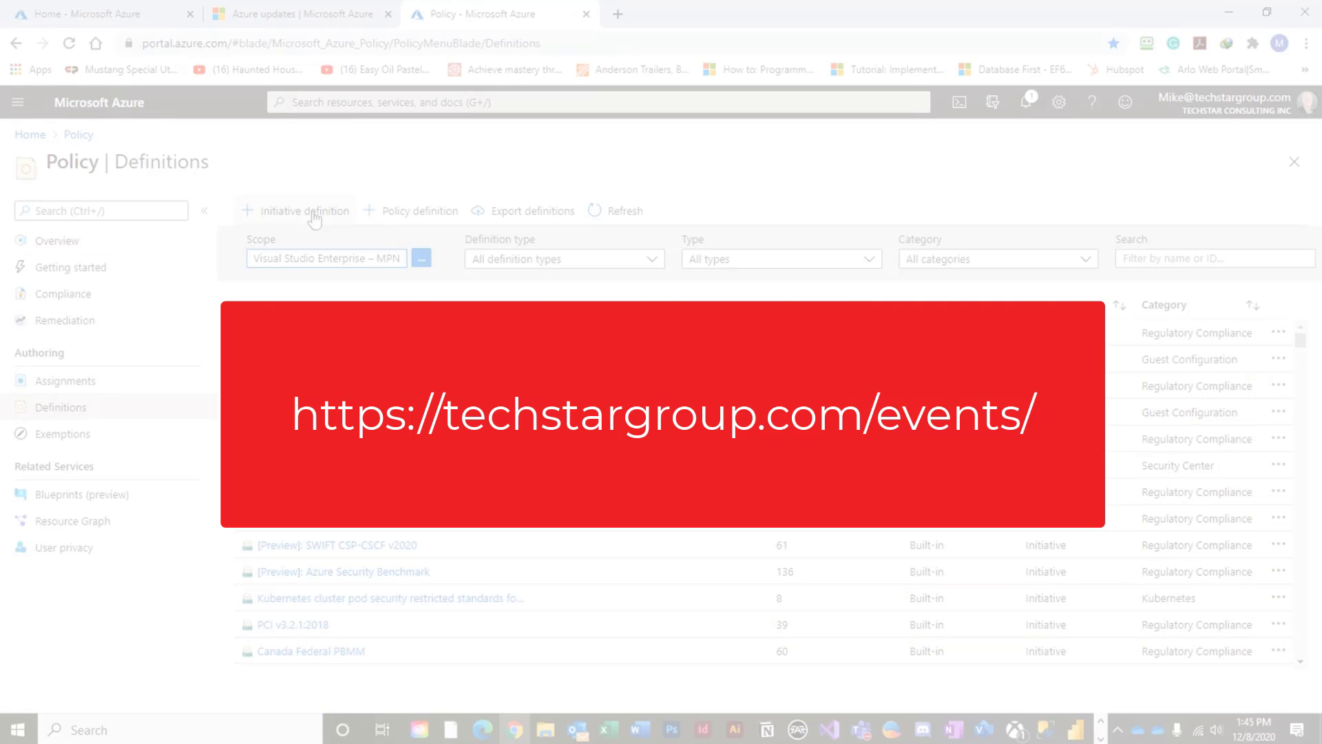
{"action": "mouse_move", "coordinate": [306, 210]}
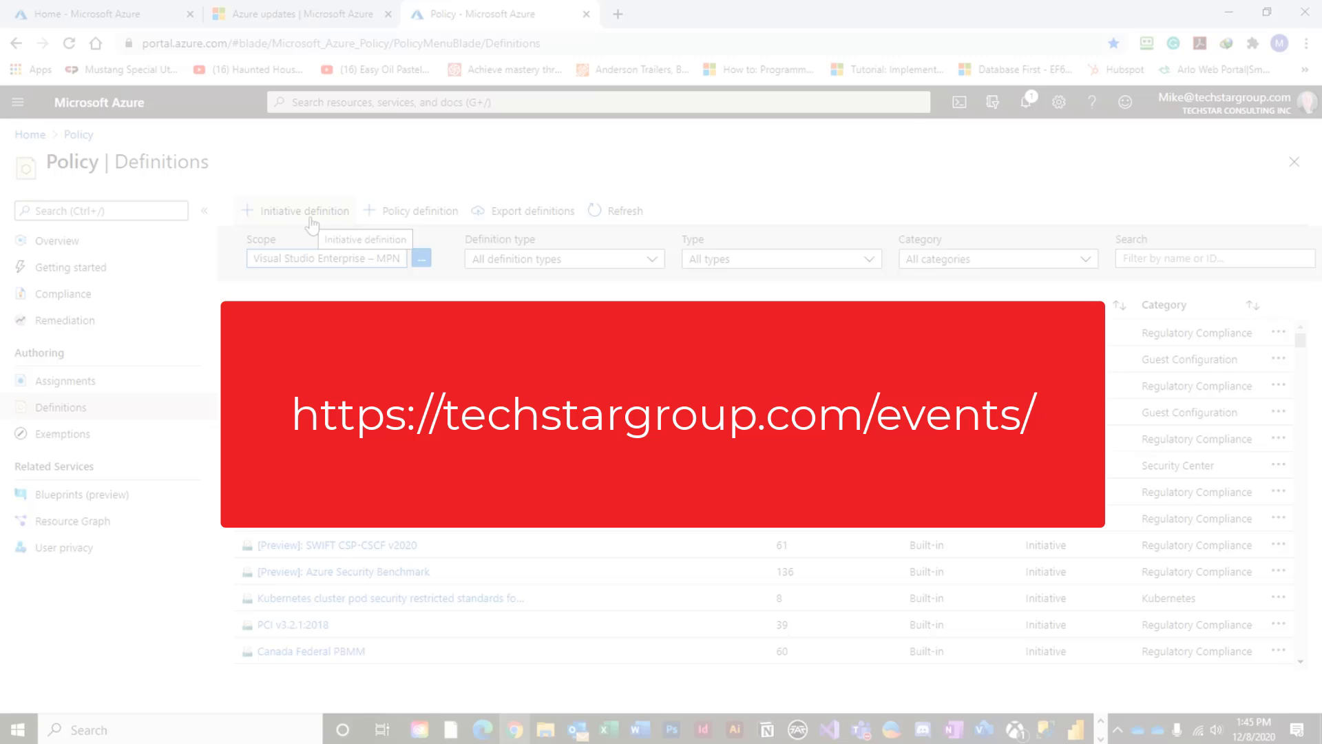
{"action": "left_click", "coordinate": [419, 210]}
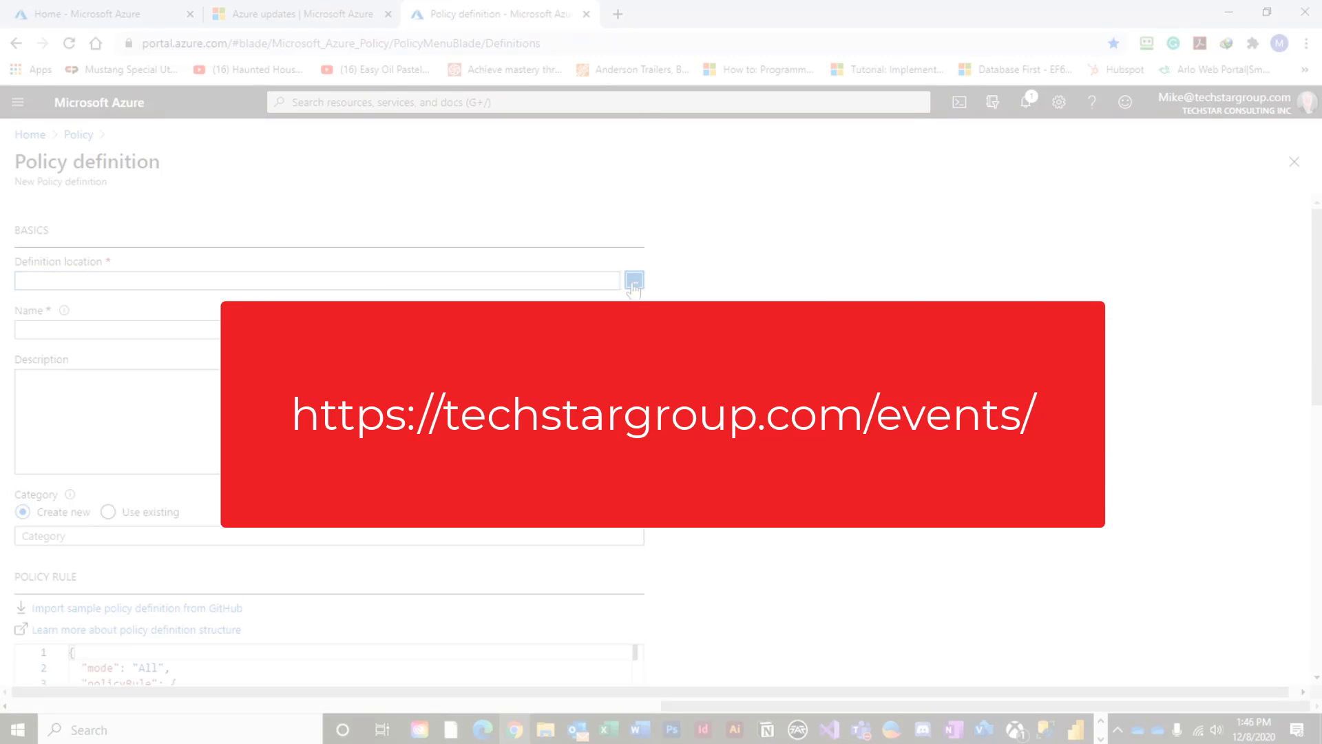
{"action": "left_click", "coordinate": [633, 280]}
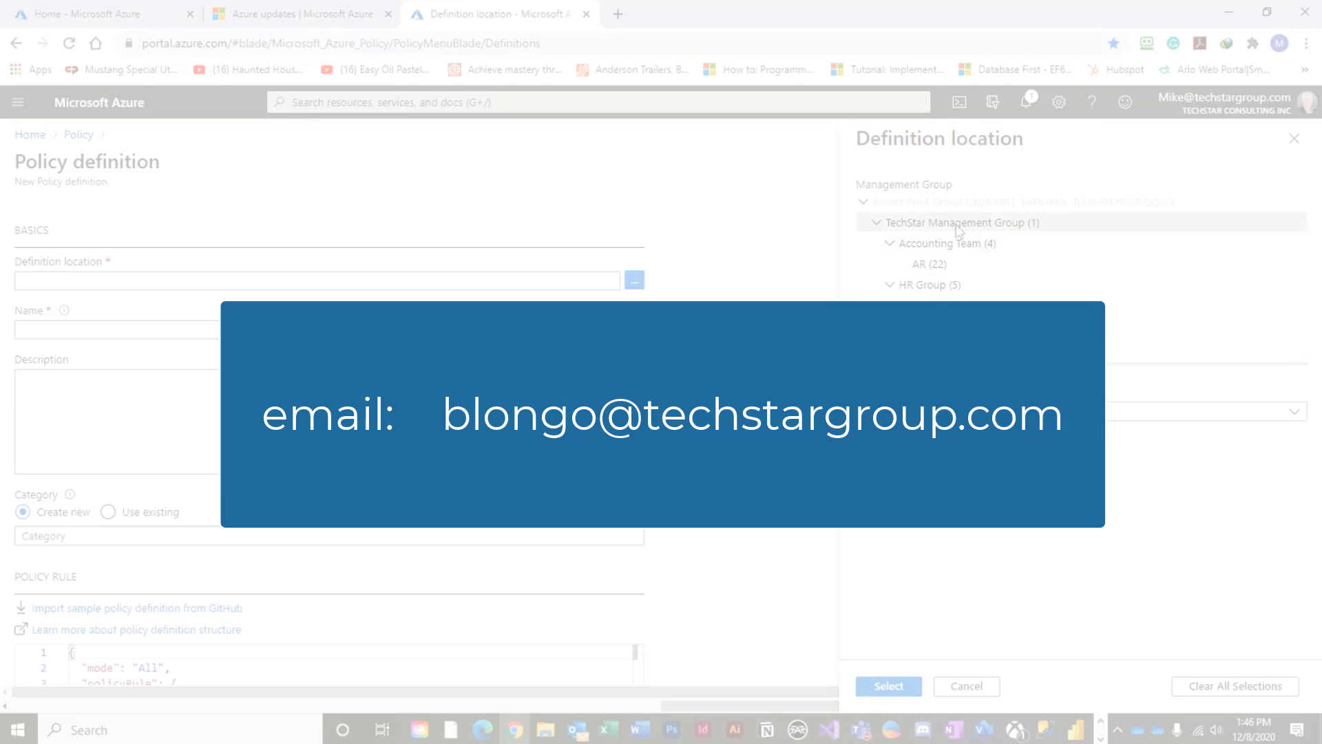
{"action": "left_click", "coordinate": [887, 685]}
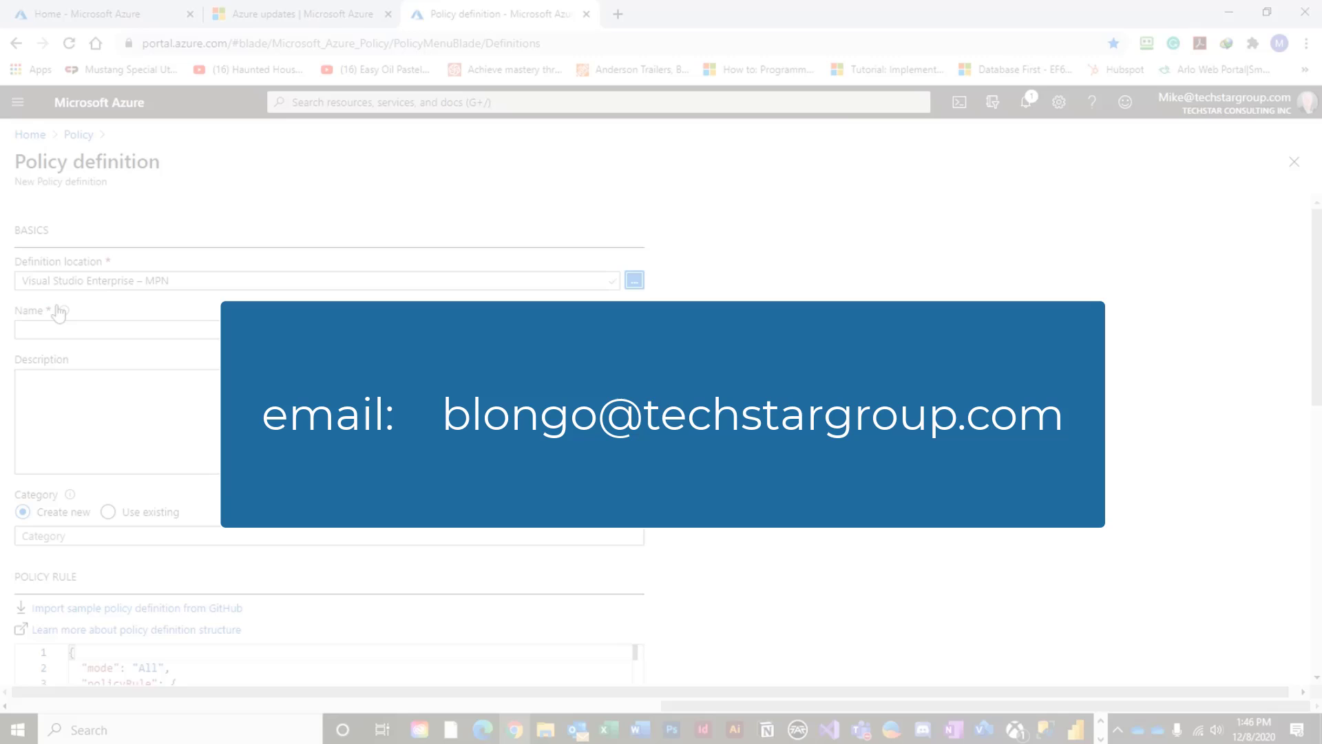